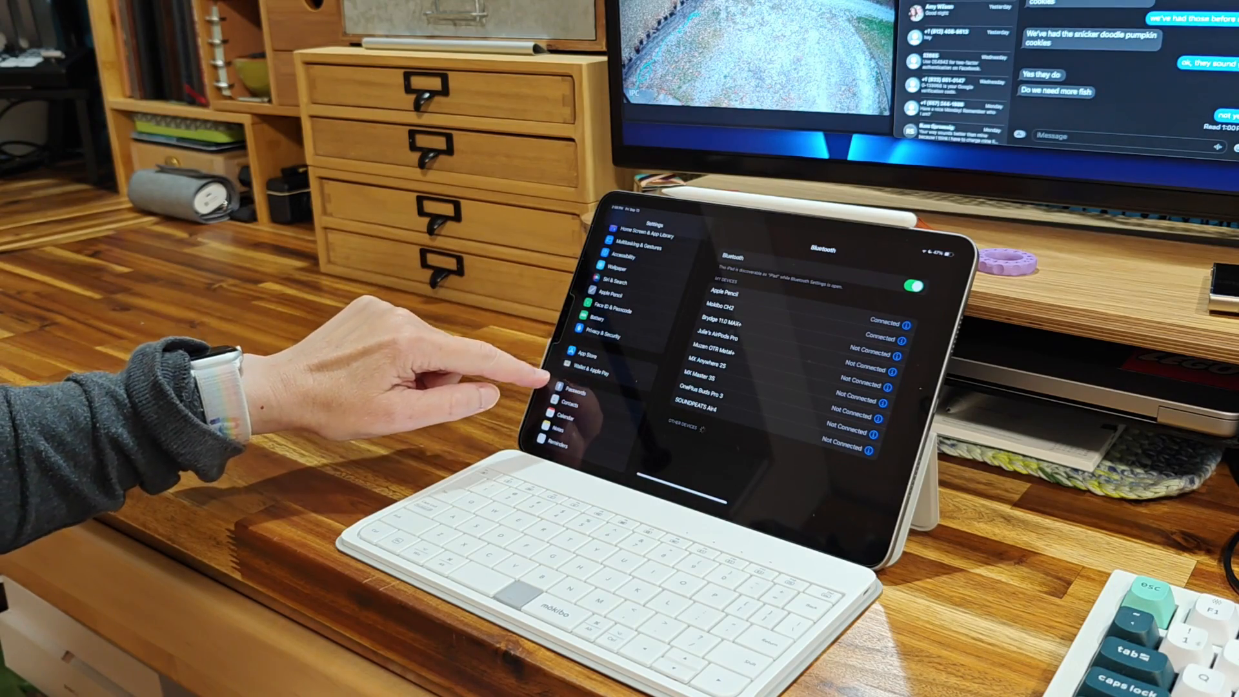
# - Switch Settings from Bluetooth to the Wallpaper page and view its options
pyautogui.click(634, 254)
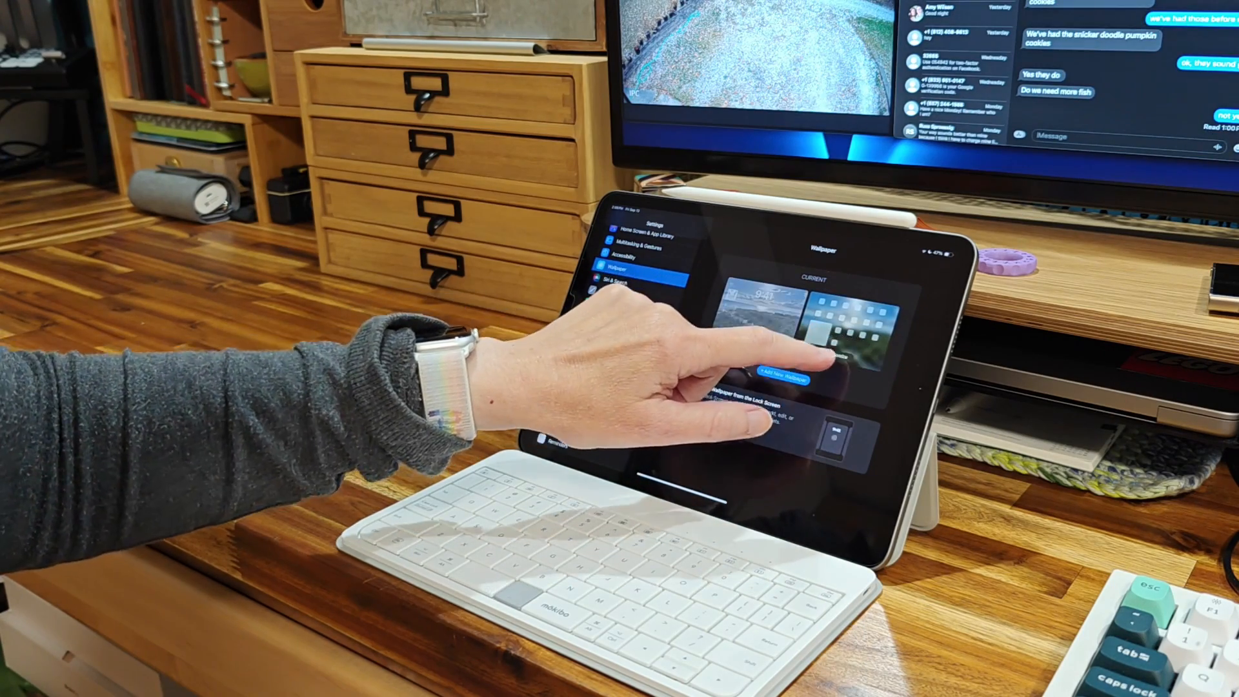
pyautogui.click(783, 377)
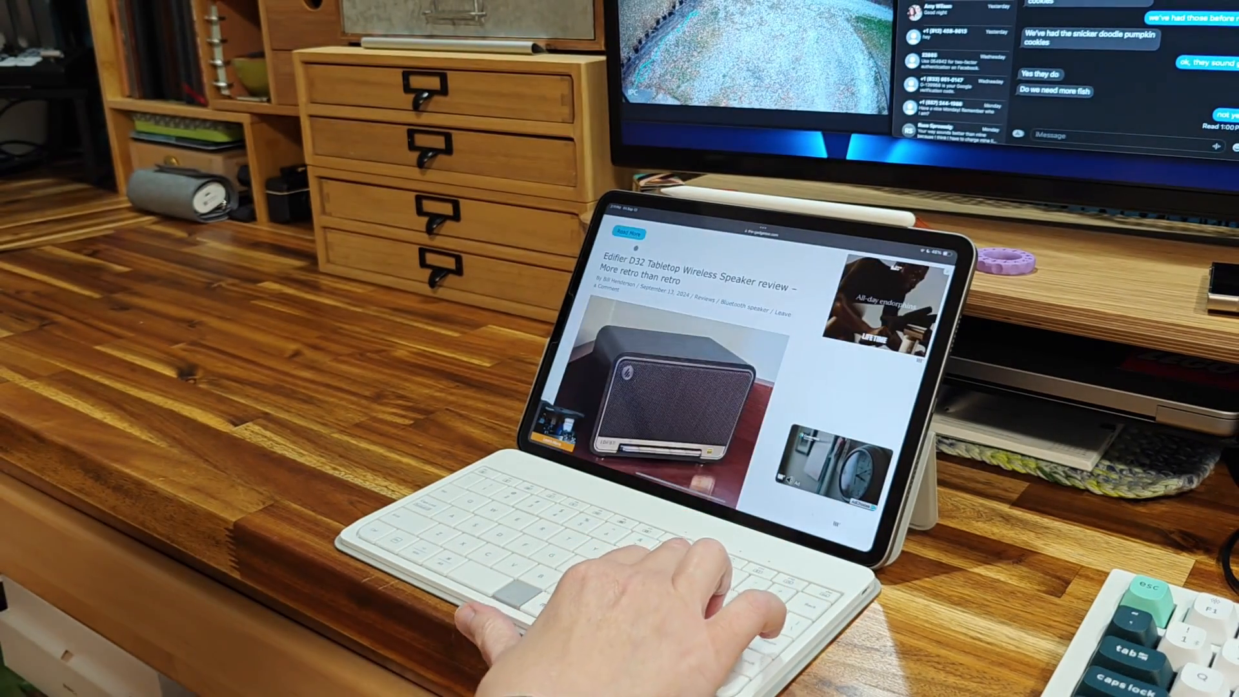
# - Scroll down The Gadgeteer past the Edifier review to the Chopstick Master Gen.2 post
pyautogui.scroll(-3)
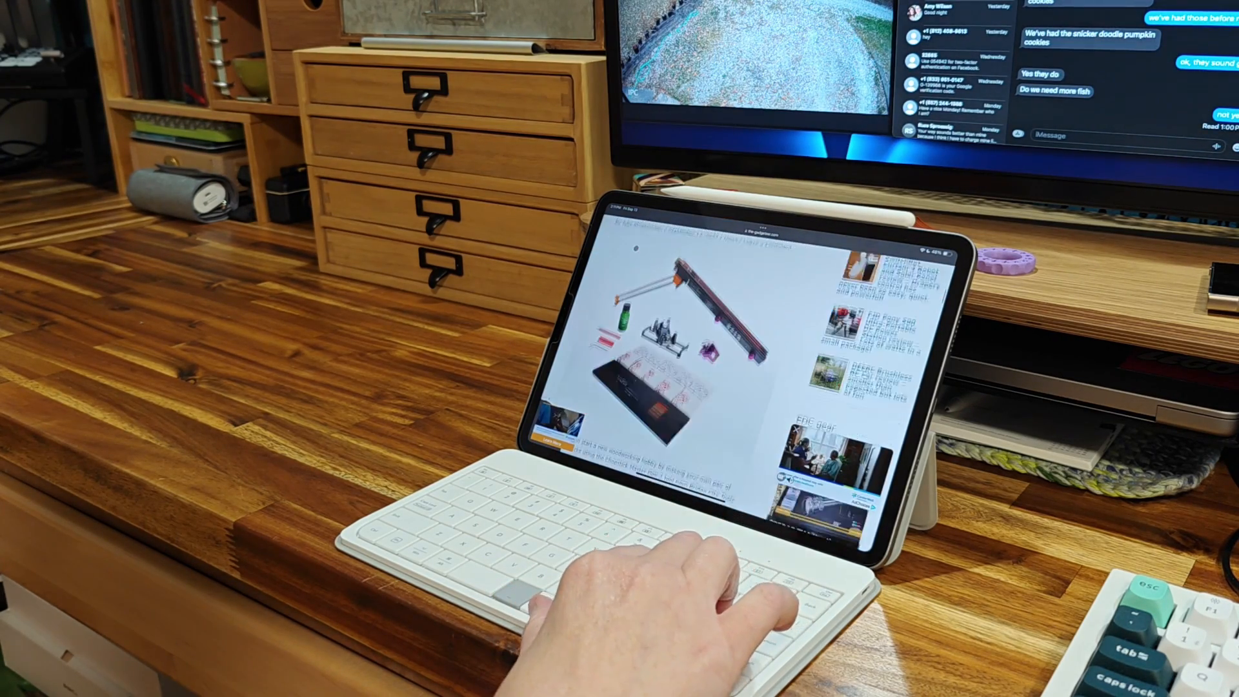
pyautogui.scroll(-3)
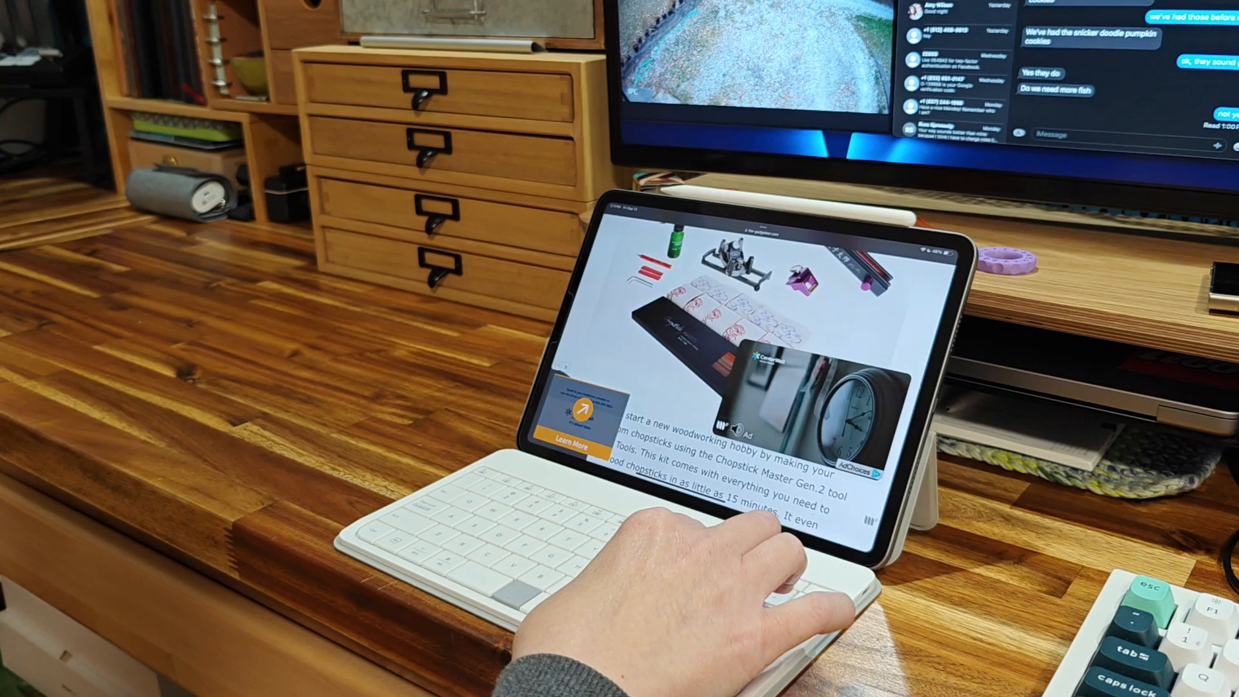
pyautogui.scroll(-3)
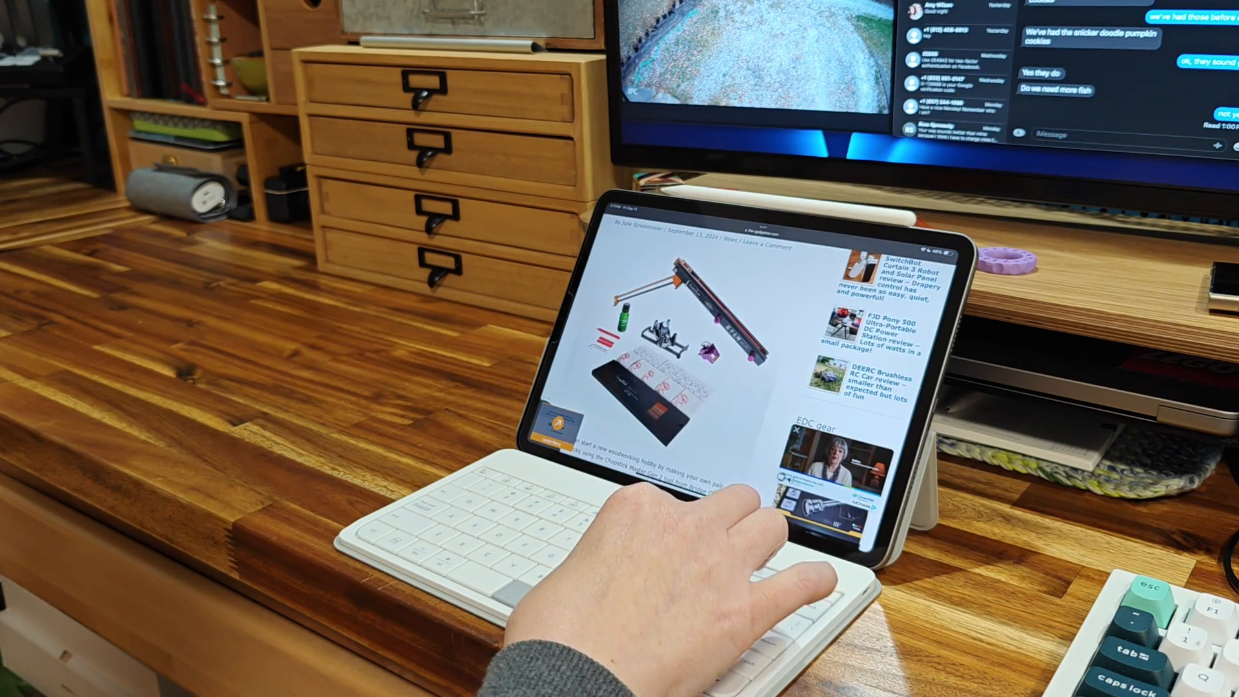
pyautogui.scroll(-3)
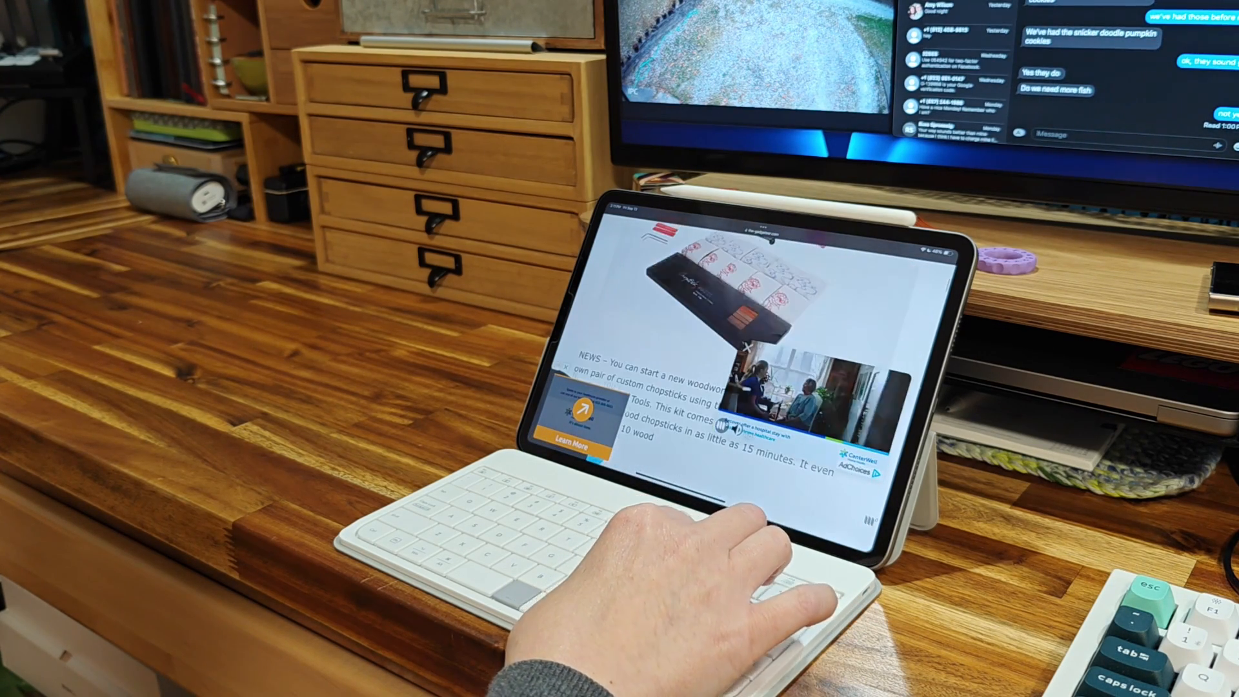
pyautogui.rightClick(722, 305)
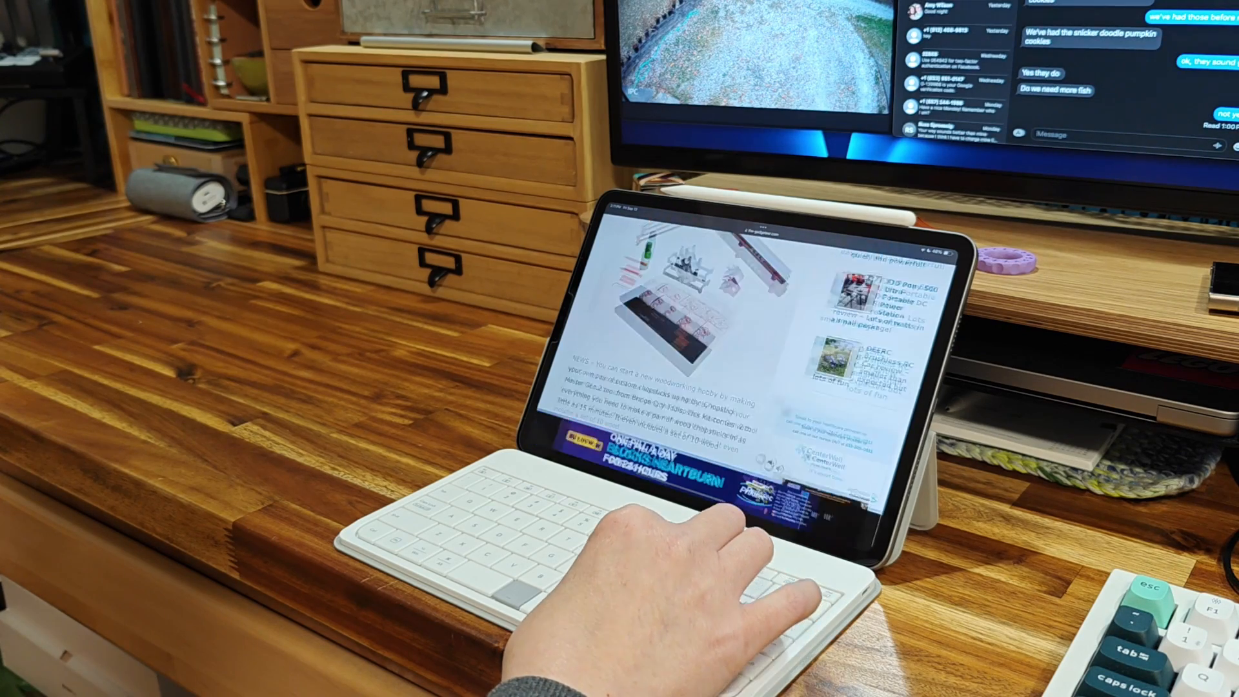
pyautogui.scroll(-3)
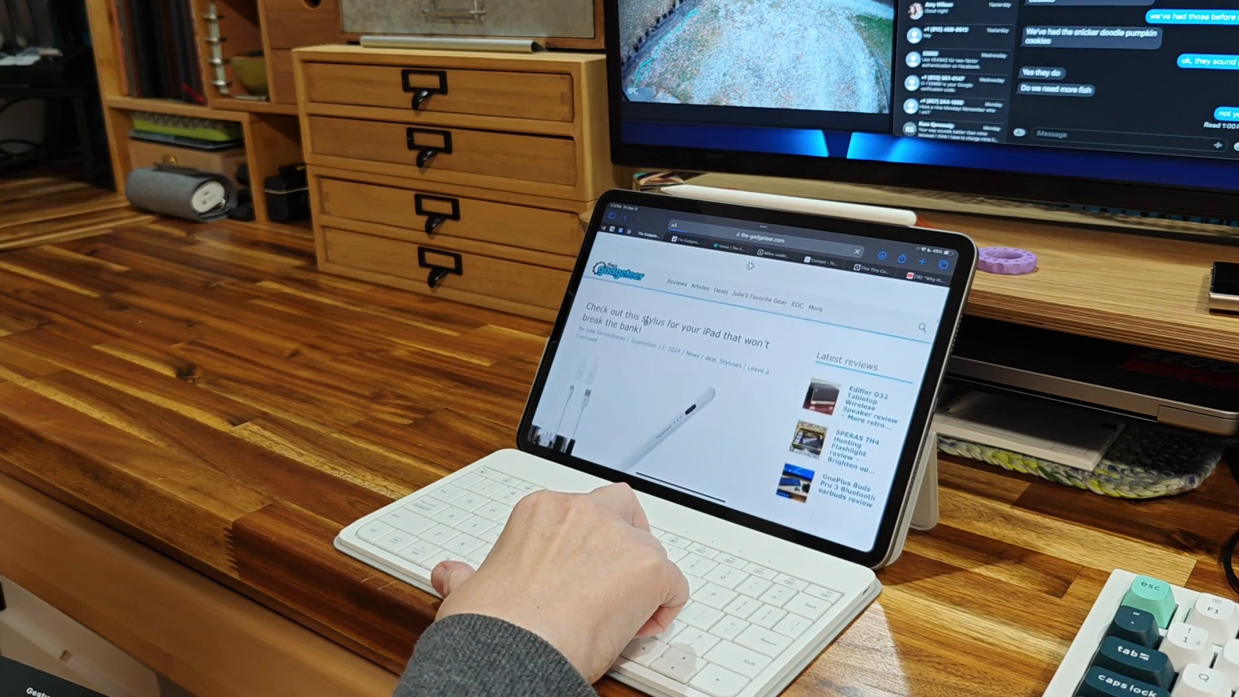
# - Scroll the Gadgeteer home page back toward the stylus deal article at the top
pyautogui.scroll(-3)
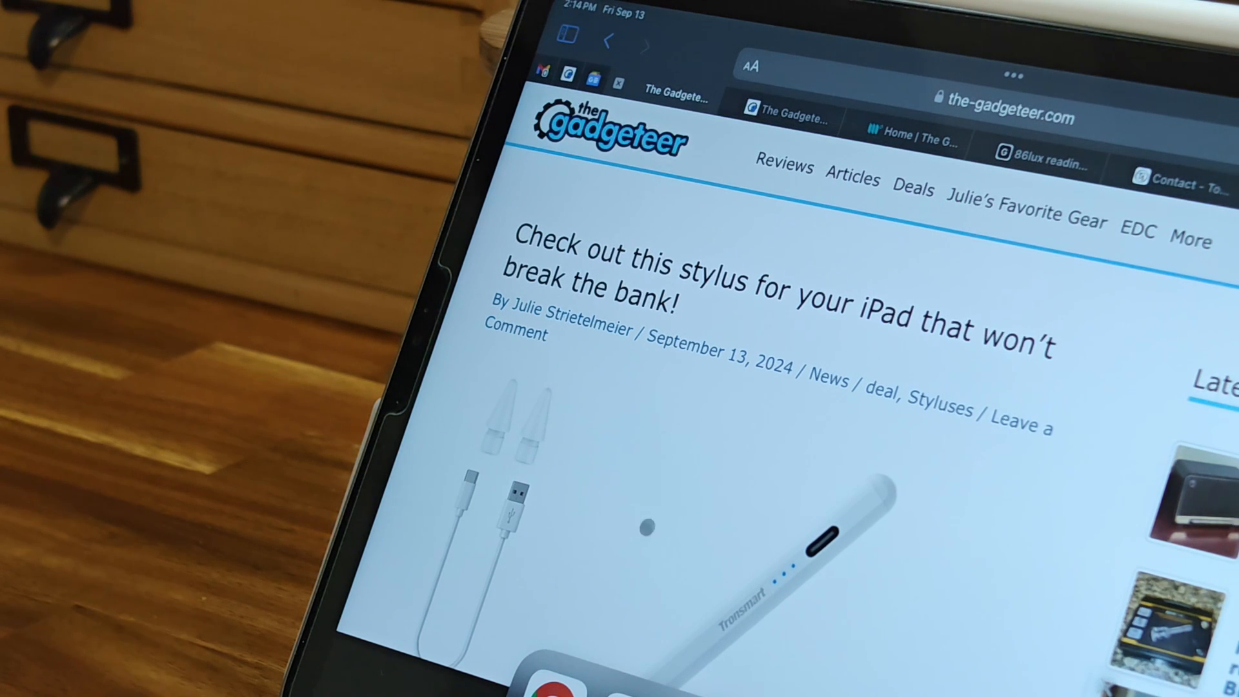
pyautogui.moveTo(596, 390)
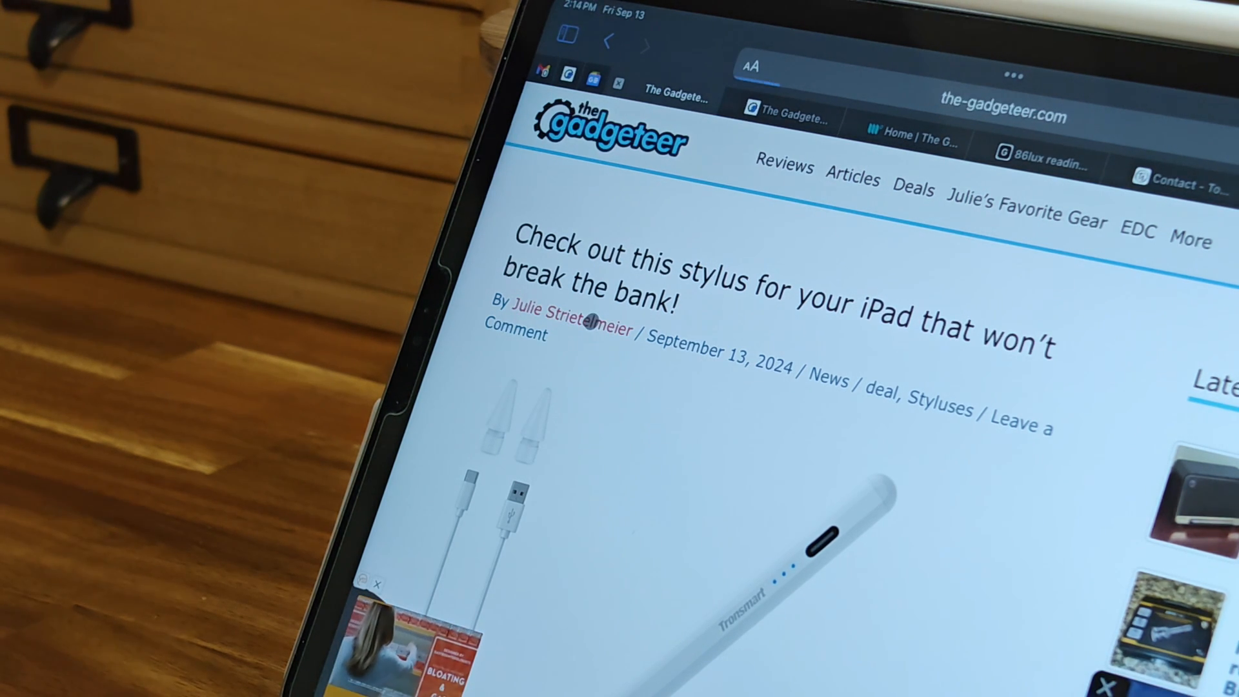
pyautogui.click(569, 328)
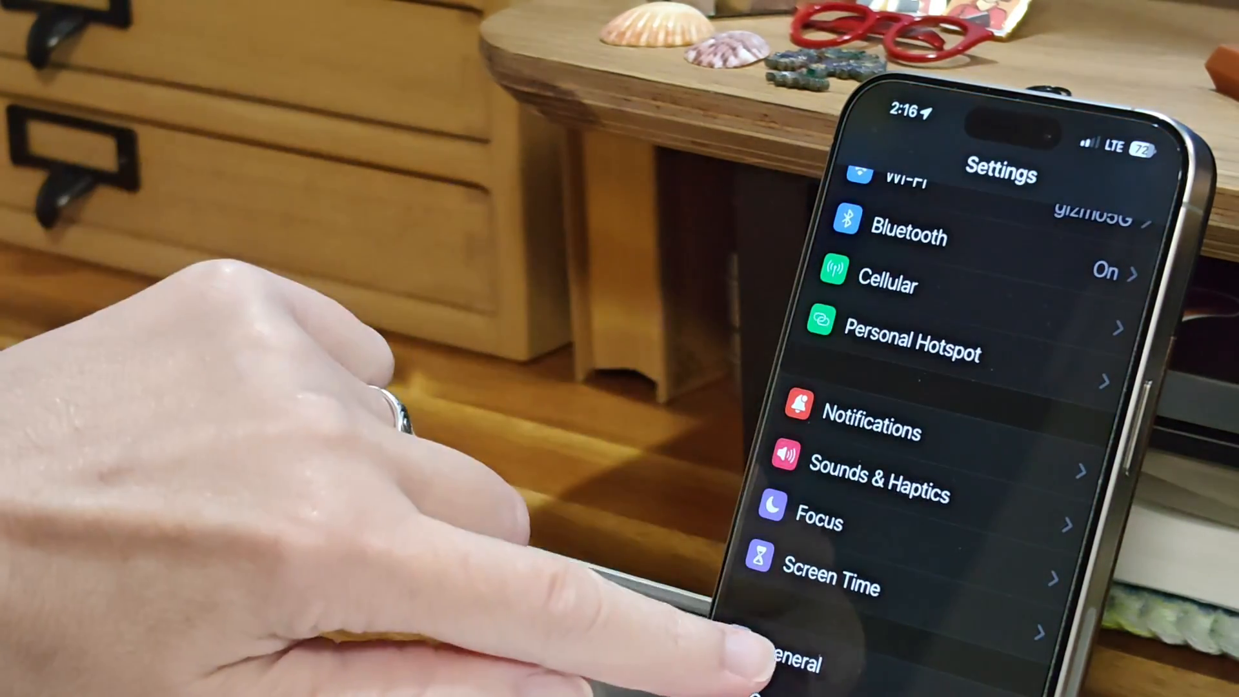
# - Visit General, return to the Settings list, then go into Accessibility
pyautogui.click(779, 660)
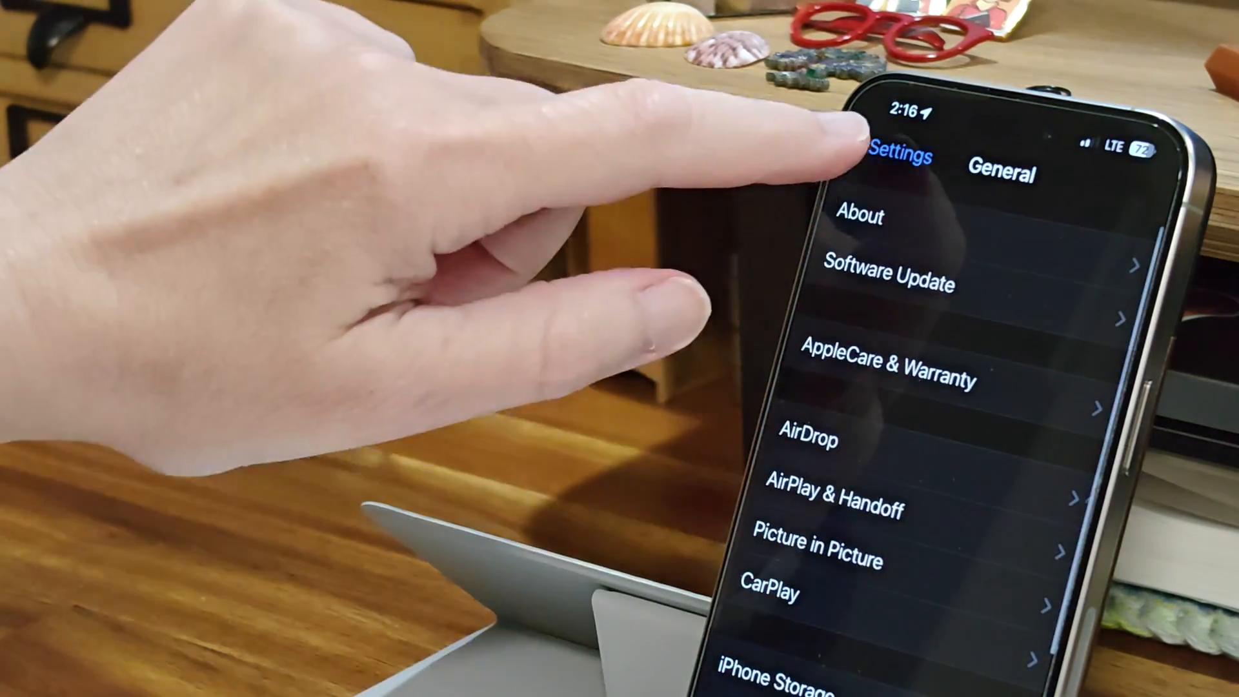
pyautogui.click(899, 156)
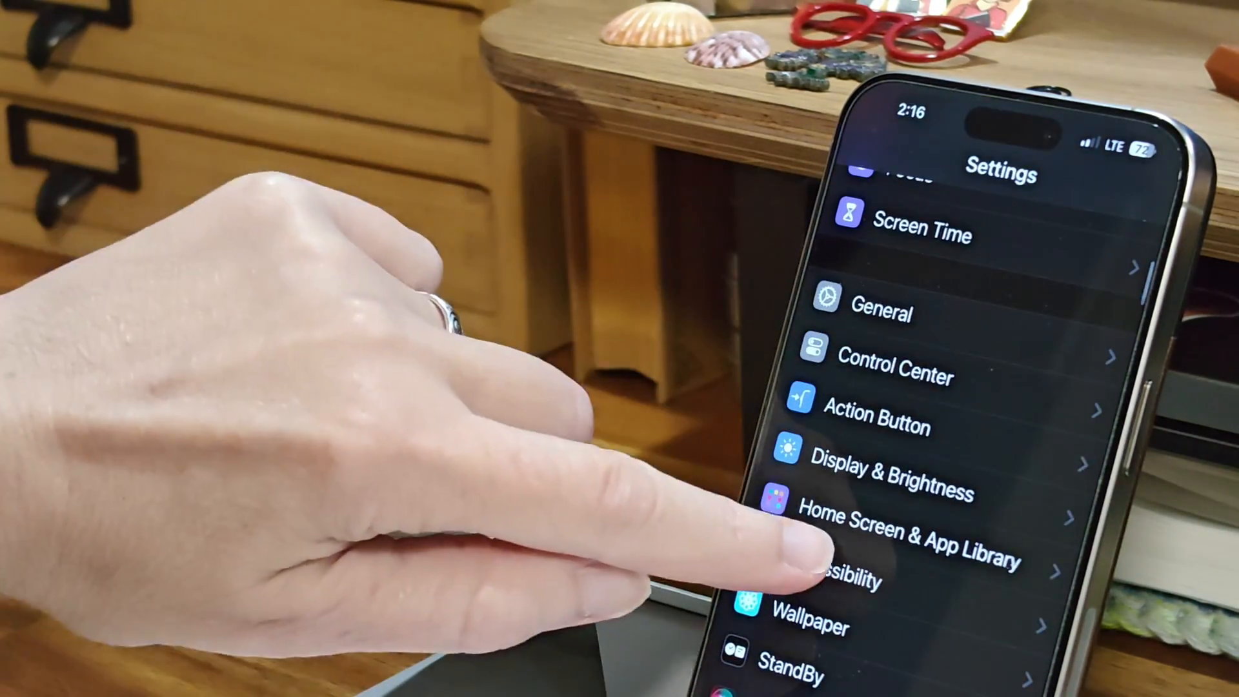
pyautogui.click(838, 573)
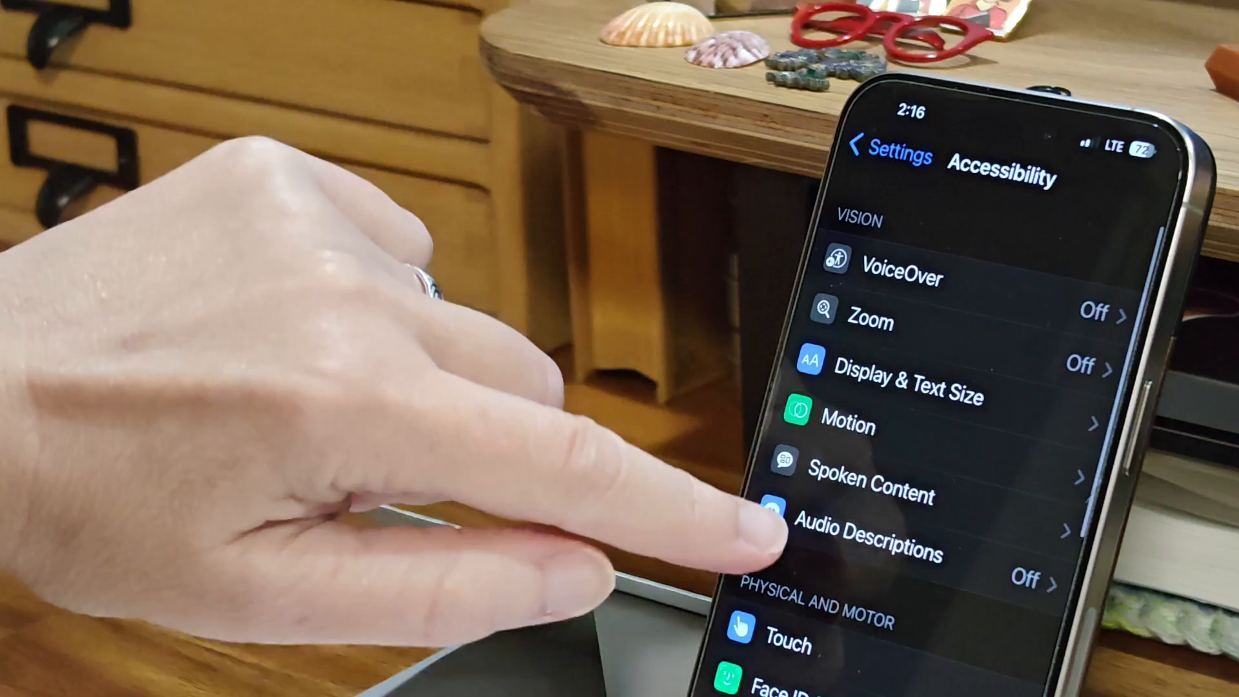
pyautogui.click(786, 642)
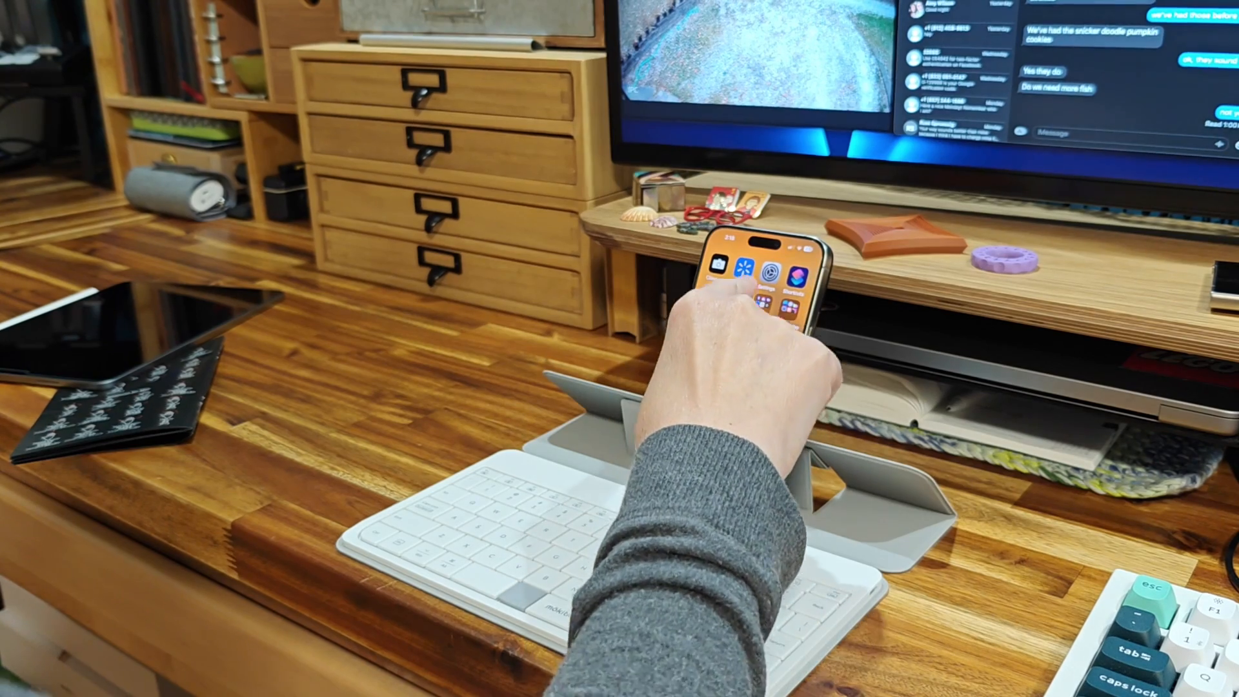
# - Leave Settings and return to the iPhone Home Screen app grid
pyautogui.click(761, 276)
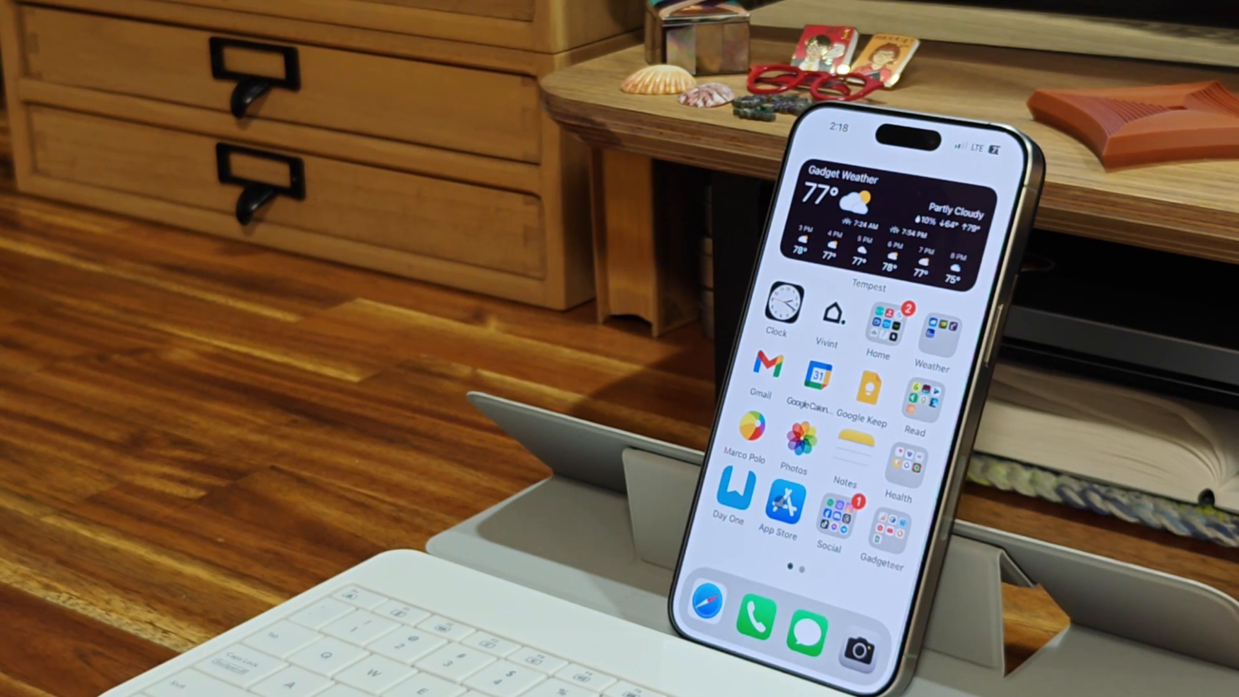
pyautogui.click(777, 505)
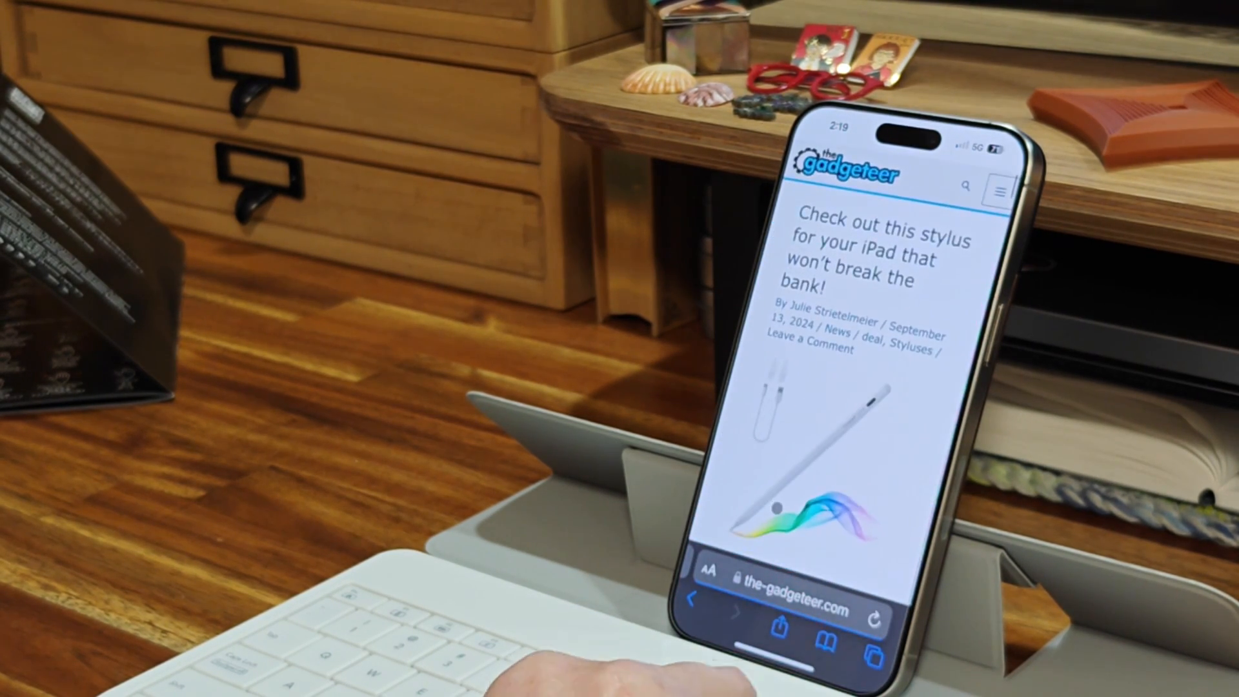
# - Scroll down the-gadgeteer.com listings to the magnetic toy figures news article
pyautogui.scroll(-3)
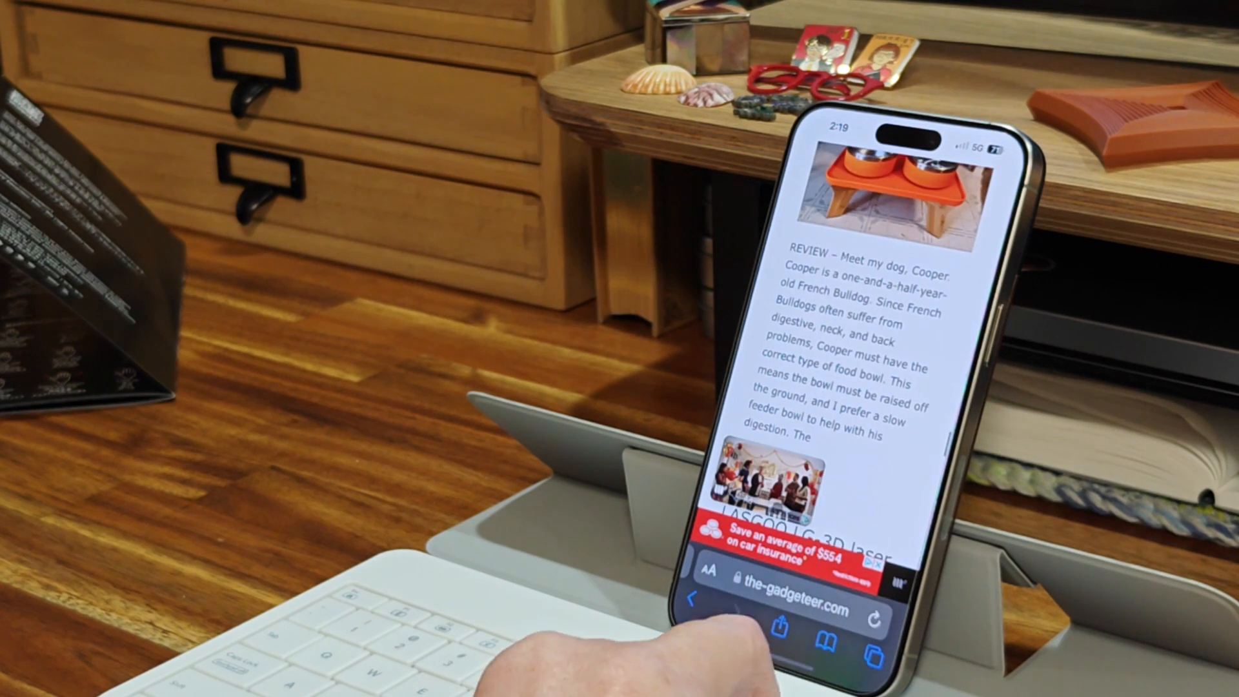
pyautogui.scroll(-3)
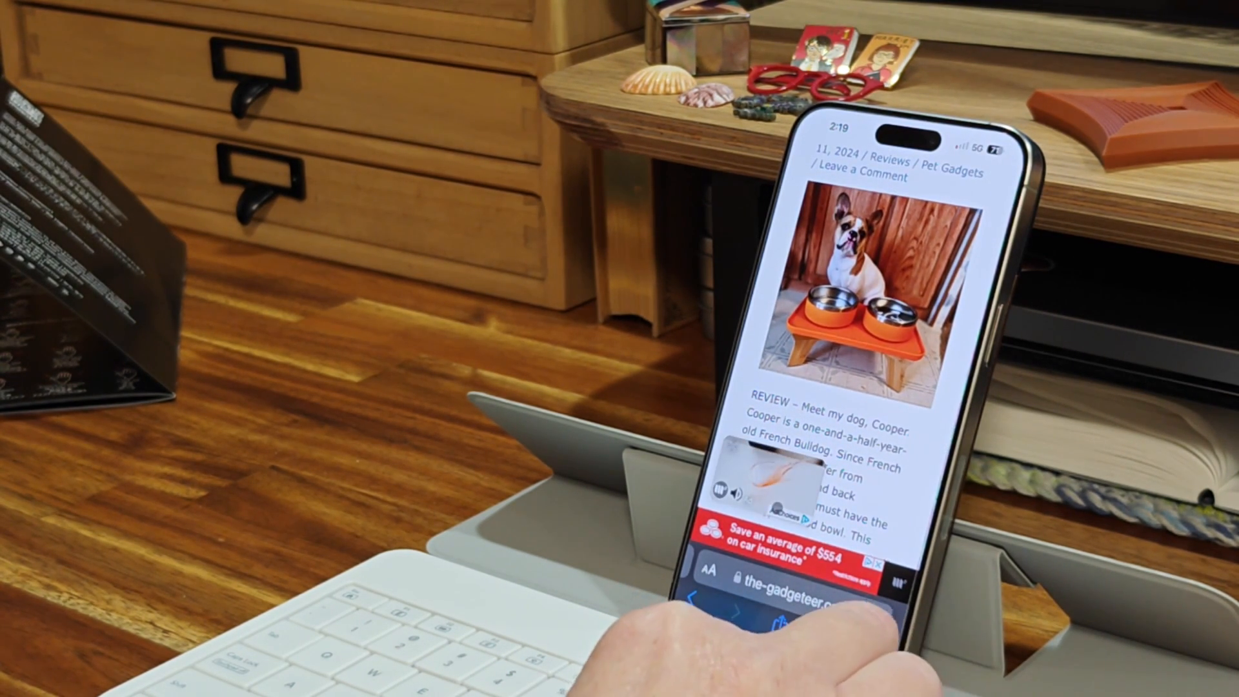
pyautogui.scroll(-3)
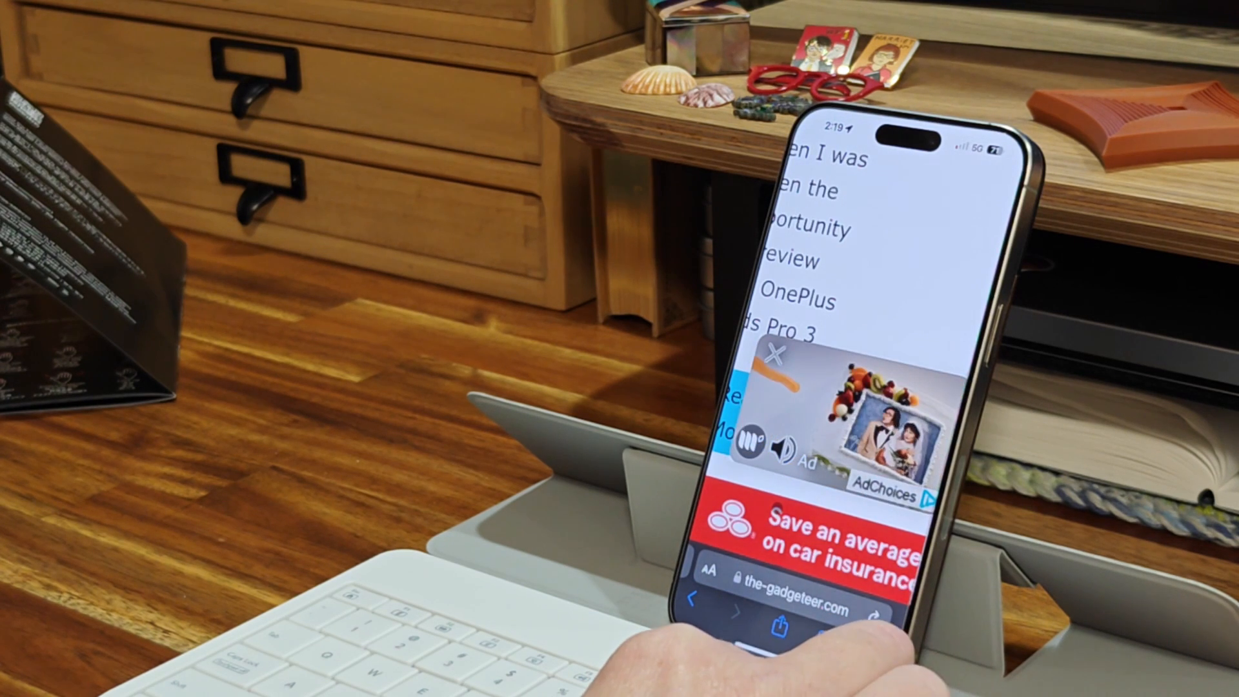
pyautogui.scroll(-3)
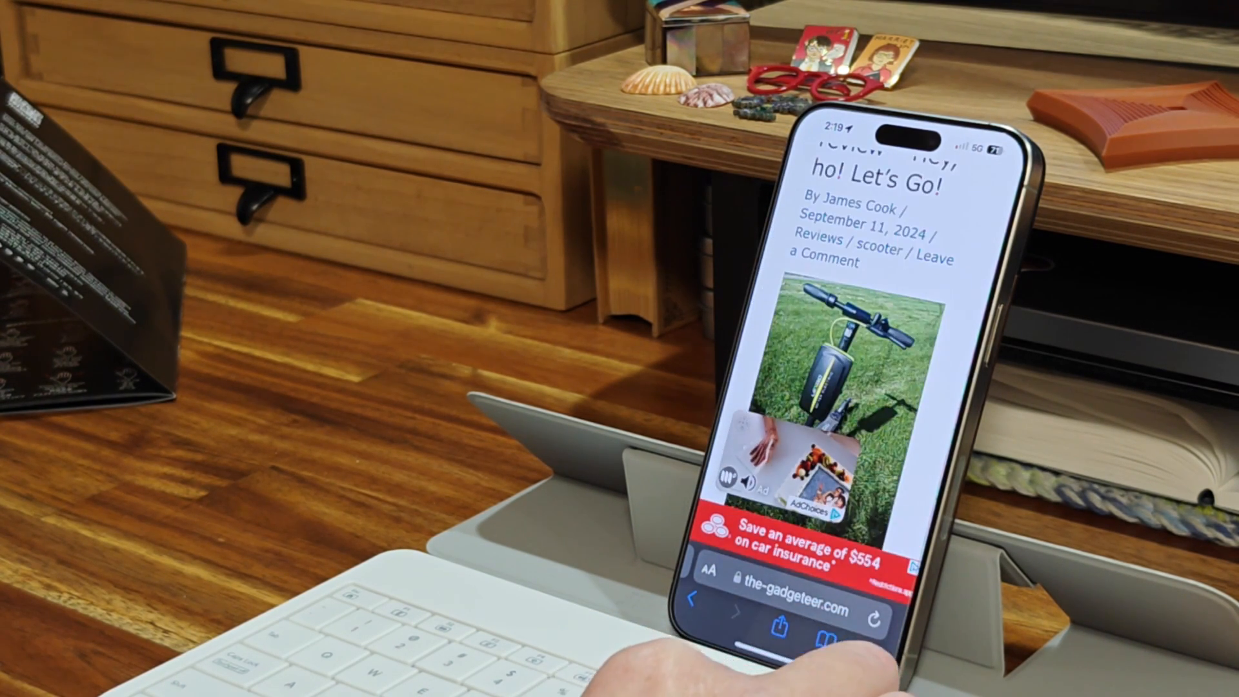
pyautogui.scroll(-3)
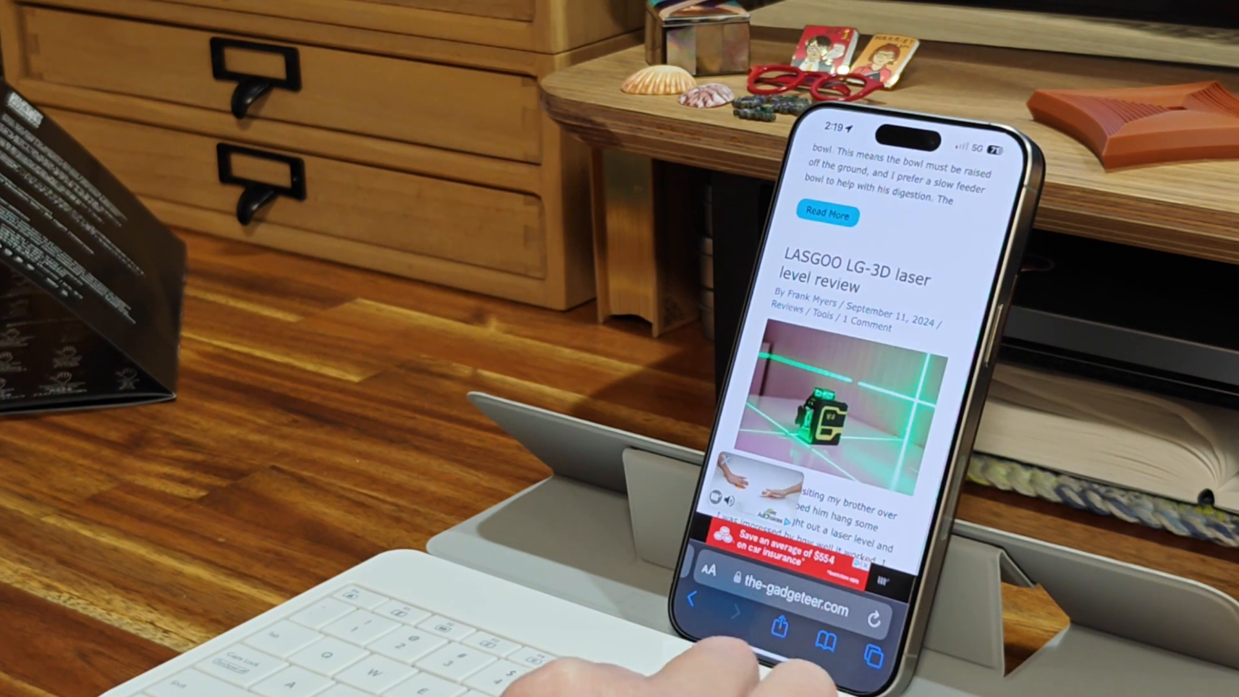
pyautogui.scroll(-3)
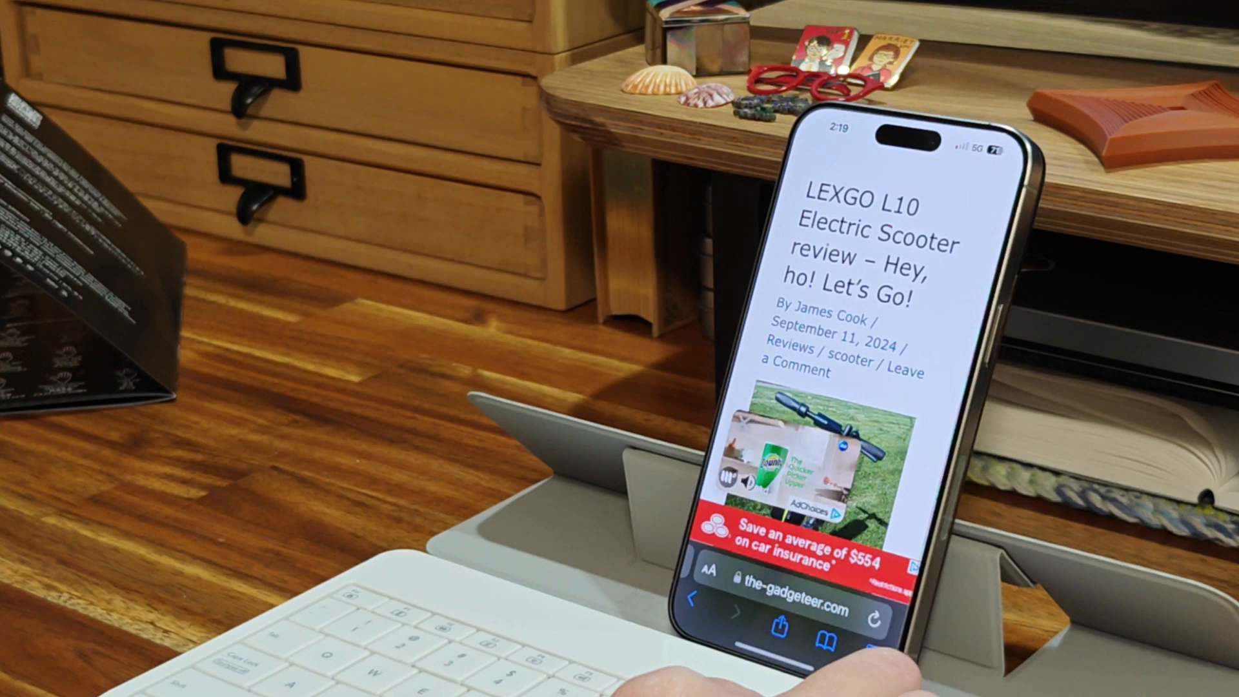
pyautogui.scroll(-3)
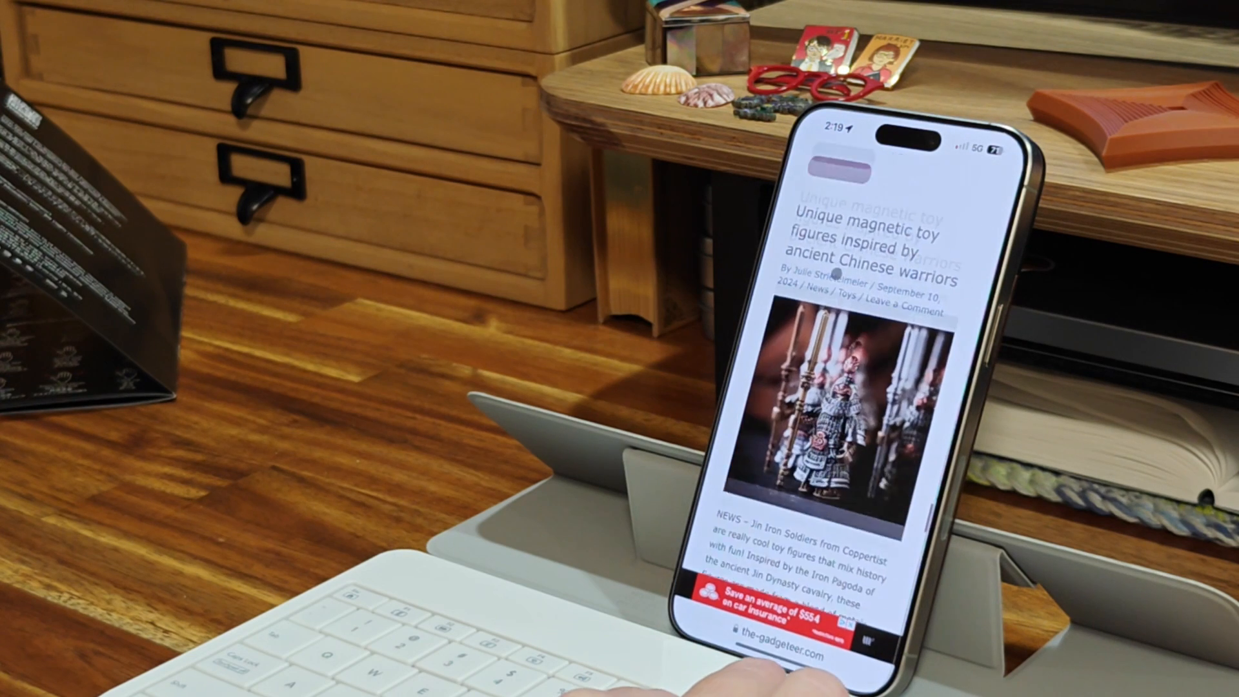
pyautogui.scroll(-3)
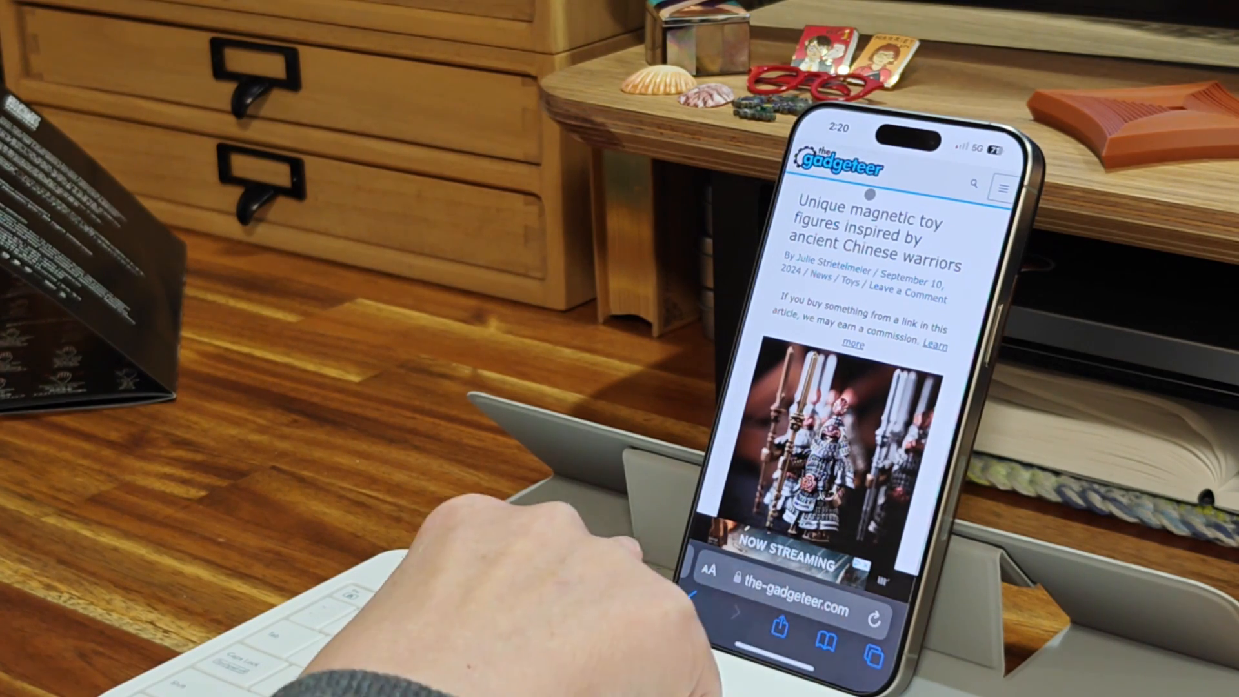
pyautogui.scroll(-3)
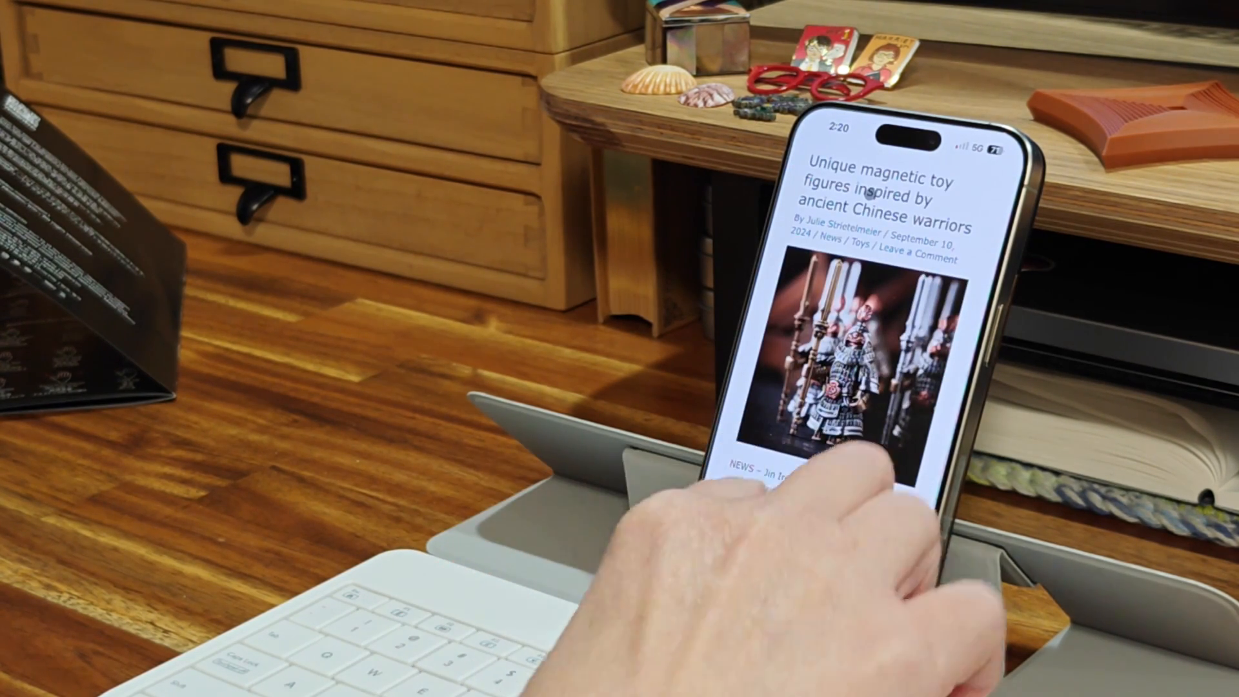
pyautogui.scroll(-3)
pyautogui.write('The qui')
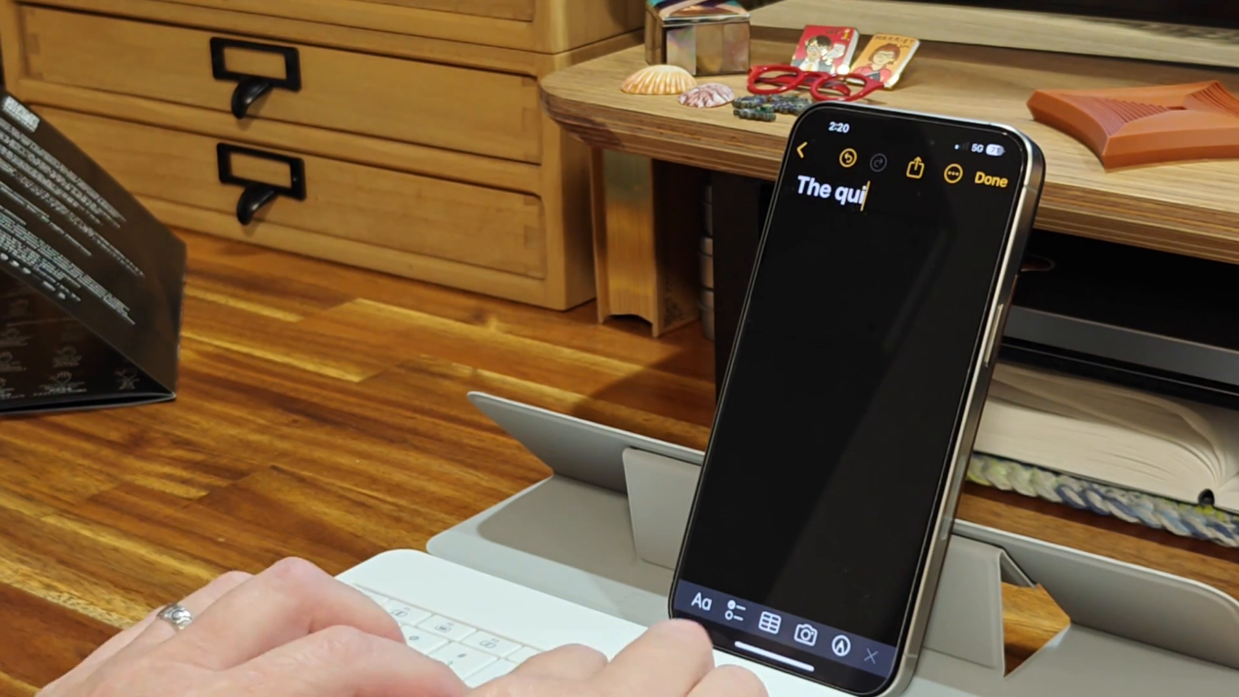
# - Finish typing 'quick brown fox jumped over the lazy dog.' into the note
pyautogui.write('ck brown')
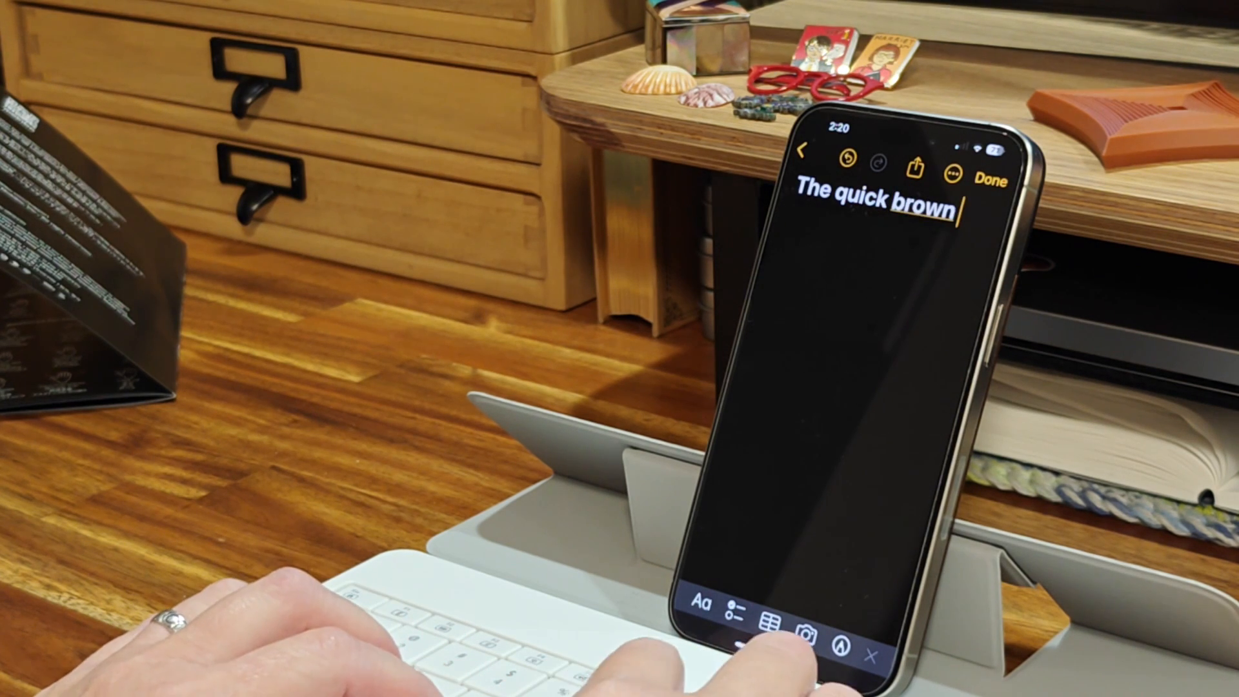
pyautogui.write('fox jump')
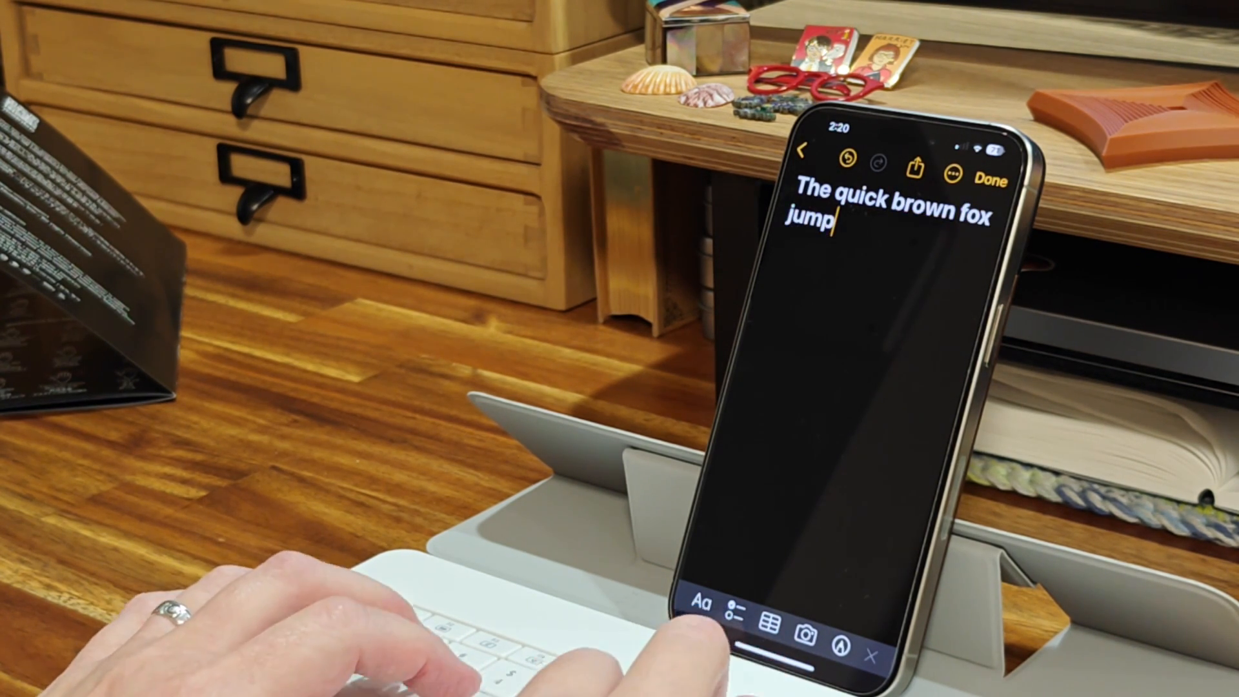
pyautogui.write('ed over the las')
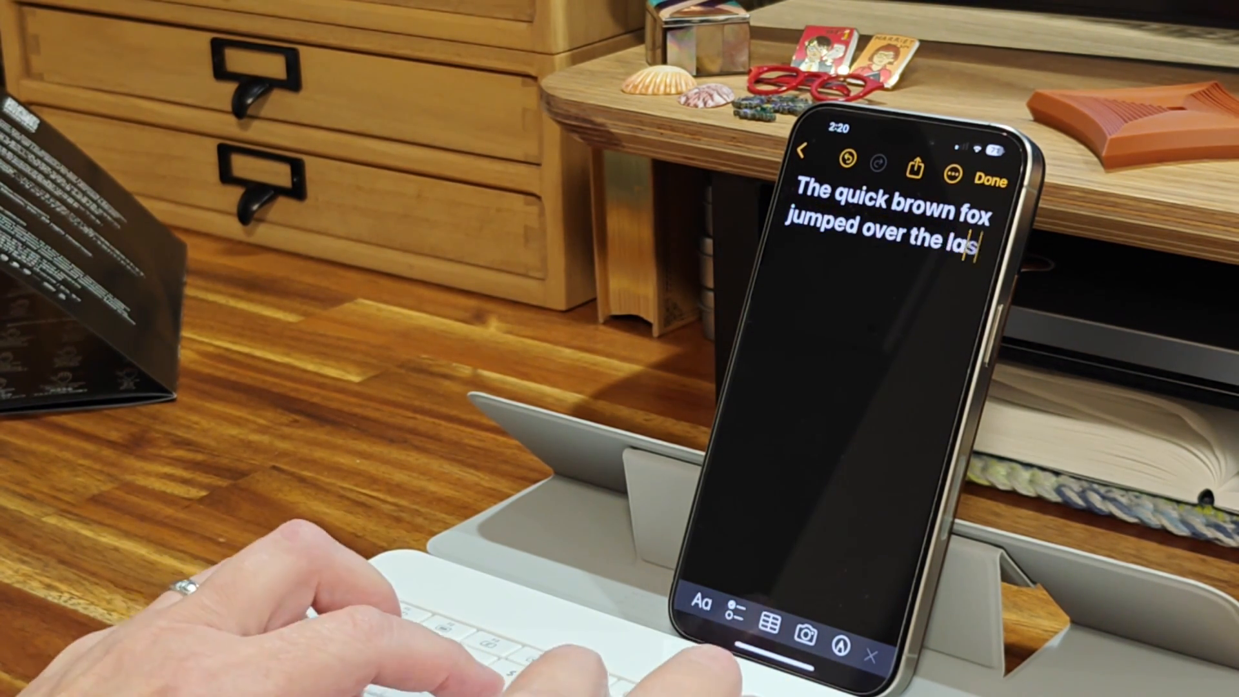
pyautogui.write('zy')
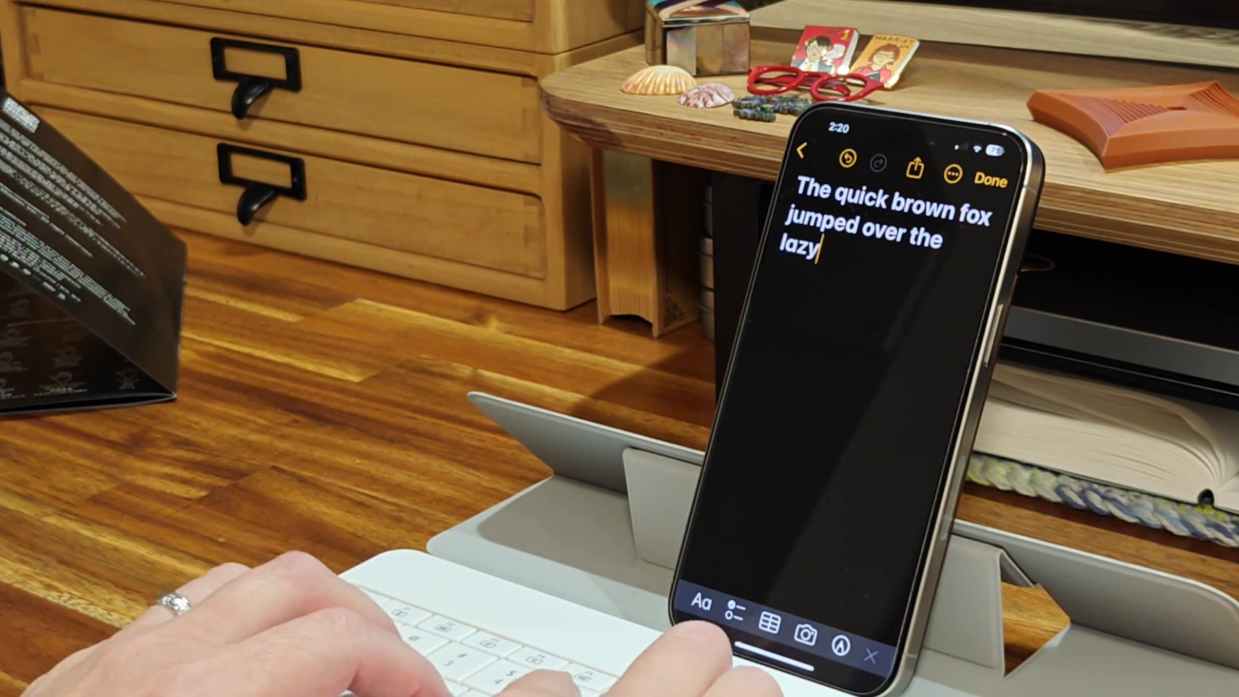
pyautogui.write('dog')
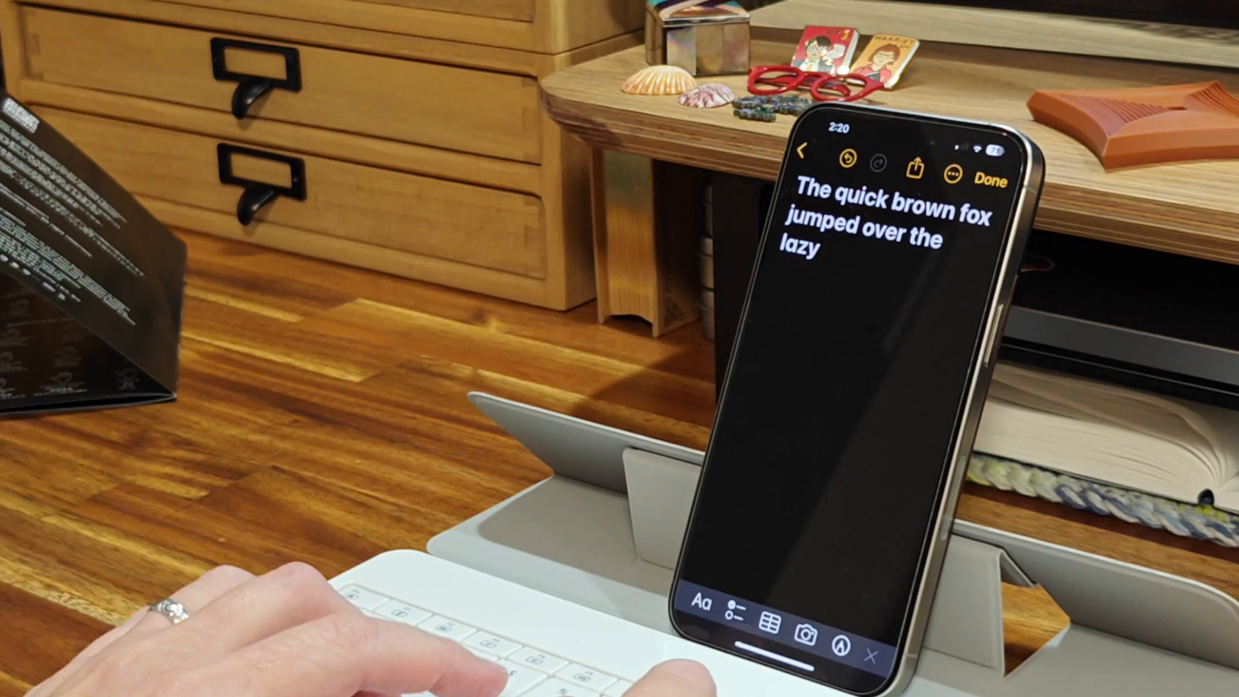
pyautogui.write('dog.')
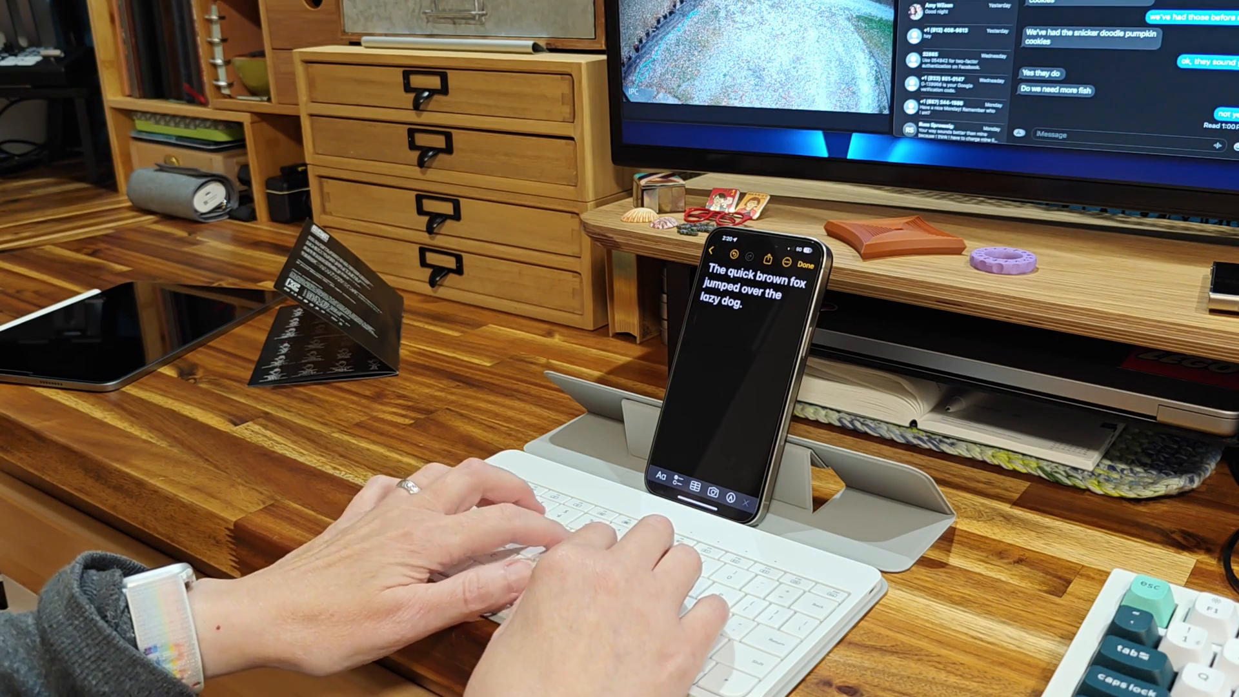
# - Add the line 'Testing this This' below the sentence and bring up the note's Share sheet
pyautogui.write('Testing this')
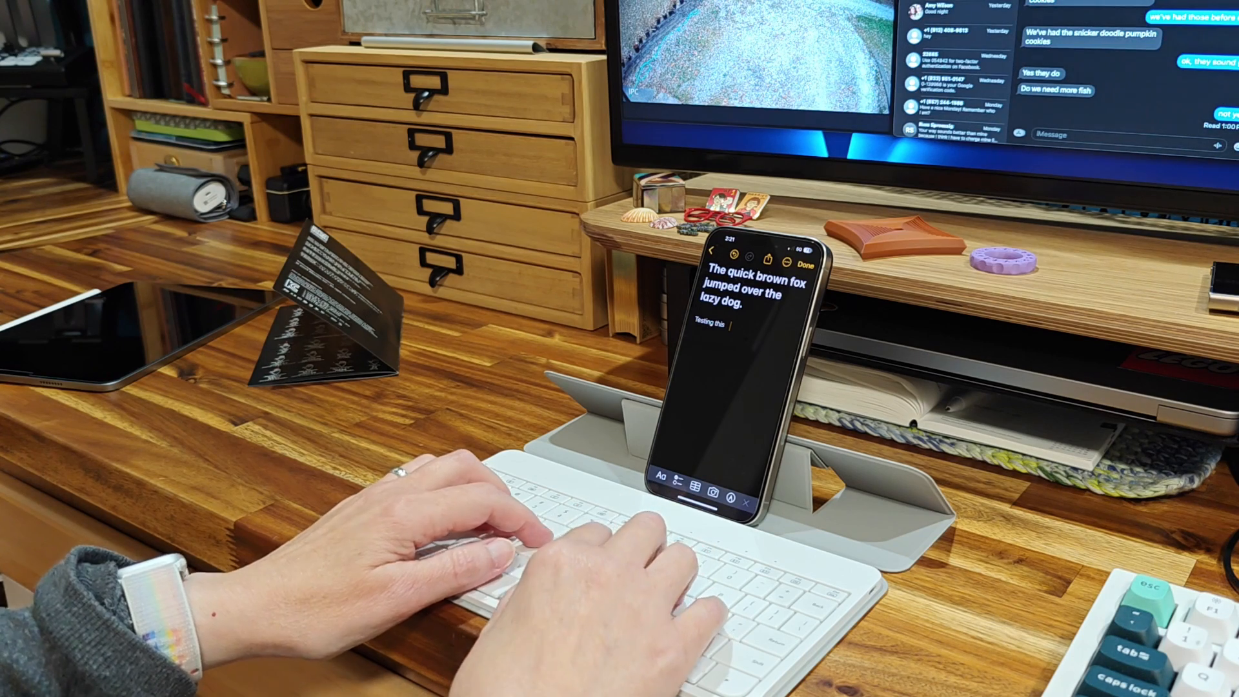
pyautogui.write('This')
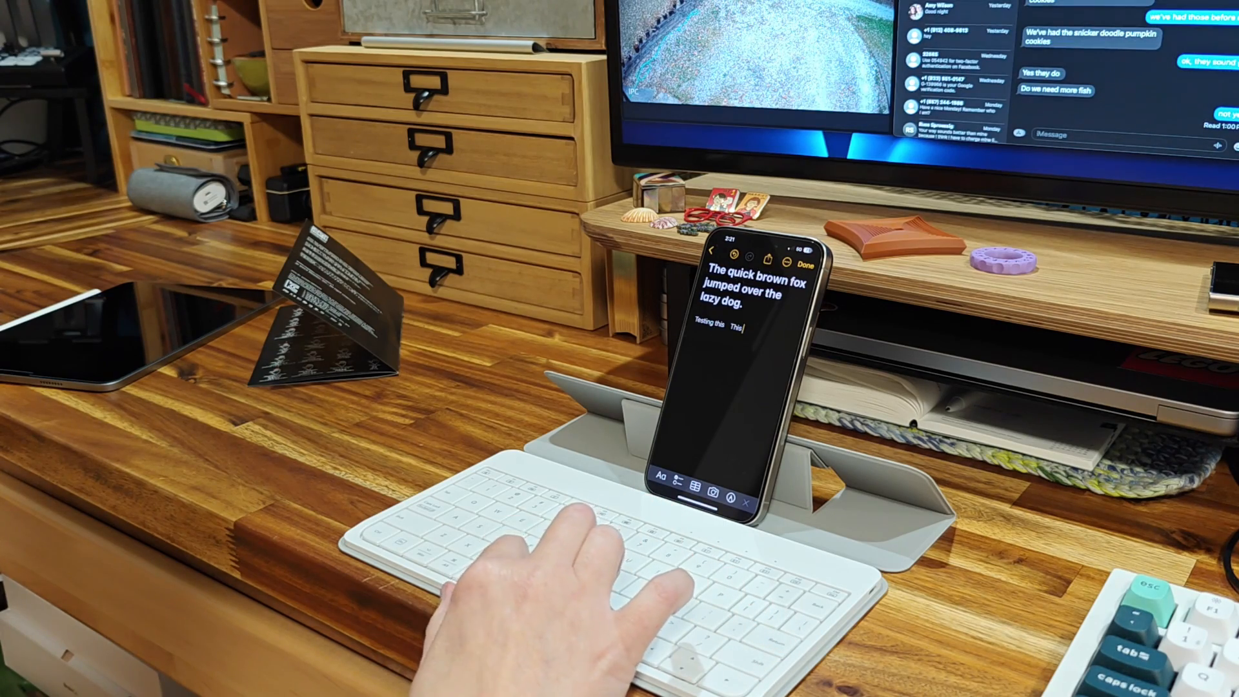
pyautogui.click(766, 258)
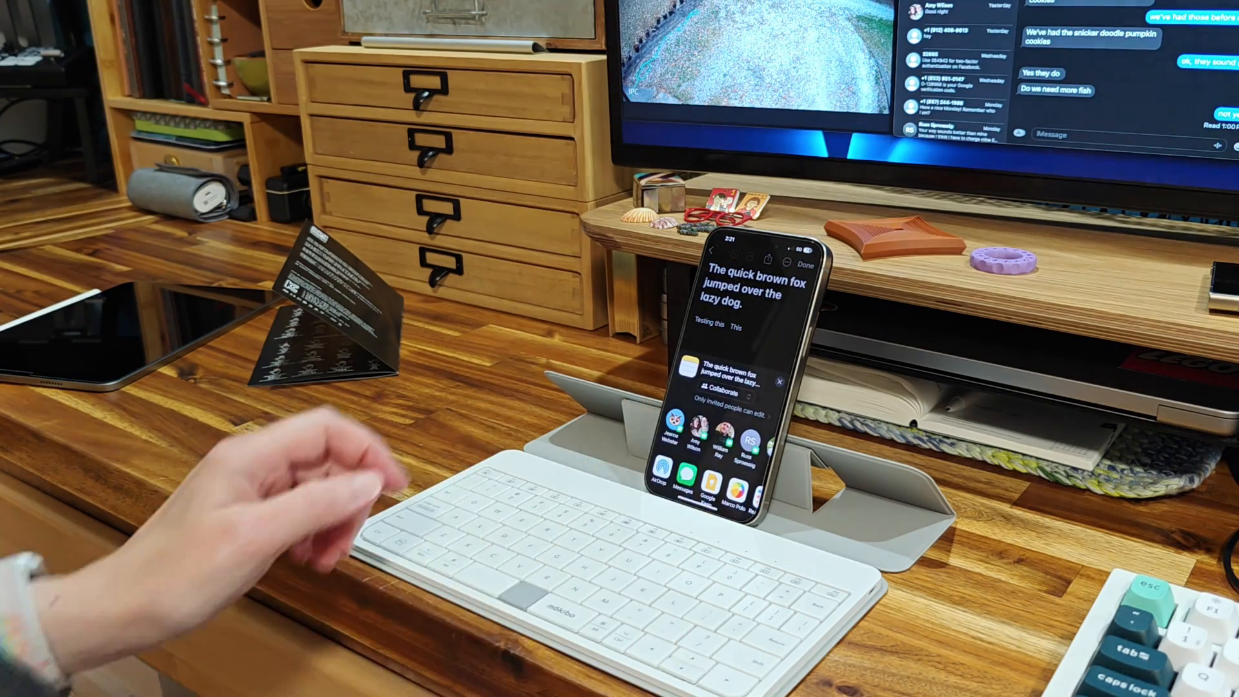